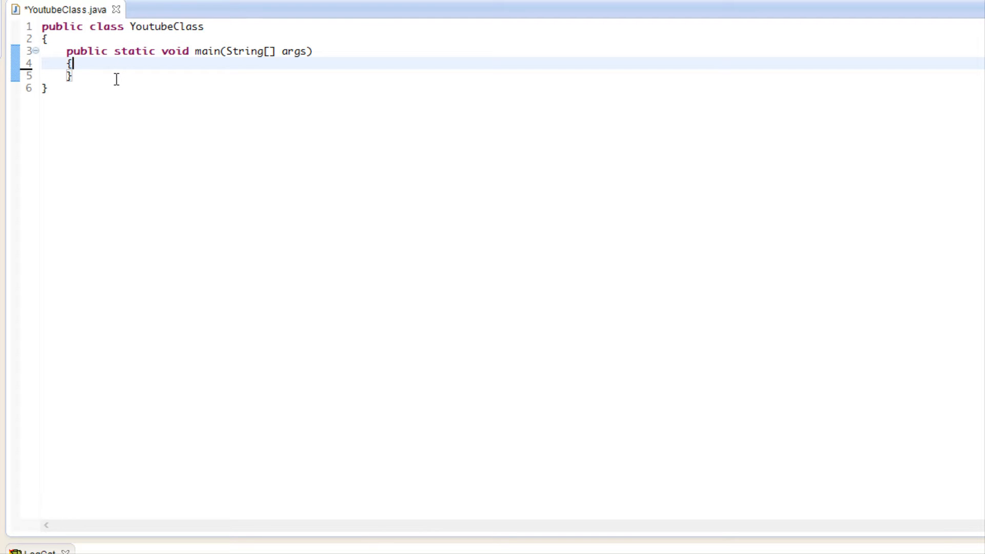
pyautogui.moveTo(166, 125)
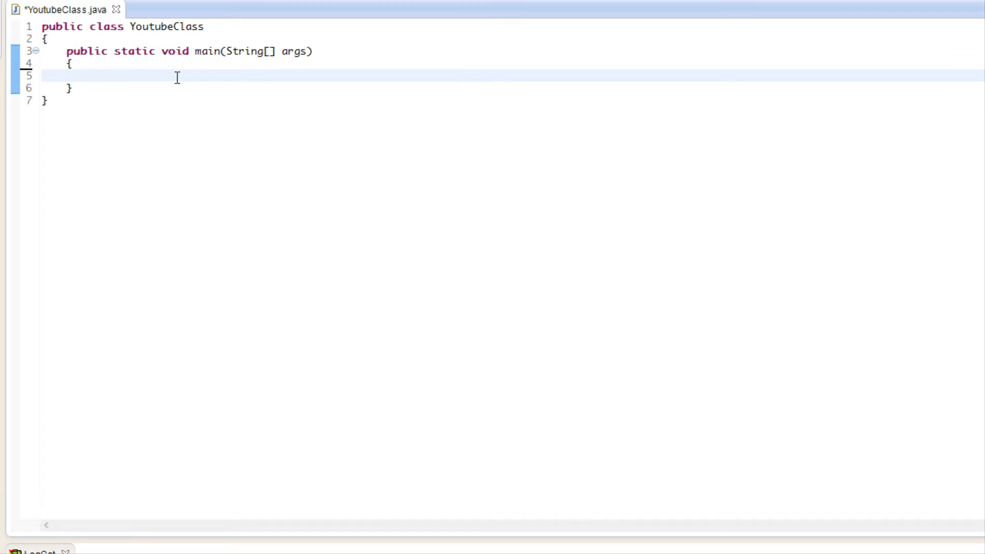
# - Start a 'float[] gpa =' declaration in main, dropping the typed 'new float[]' part
pyautogui.click(92, 74)
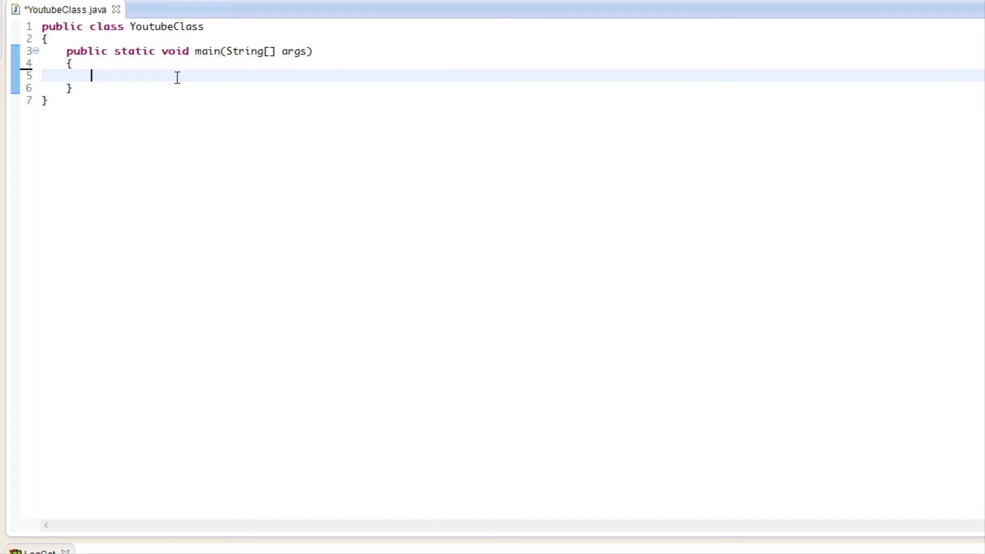
pyautogui.write('float[]')
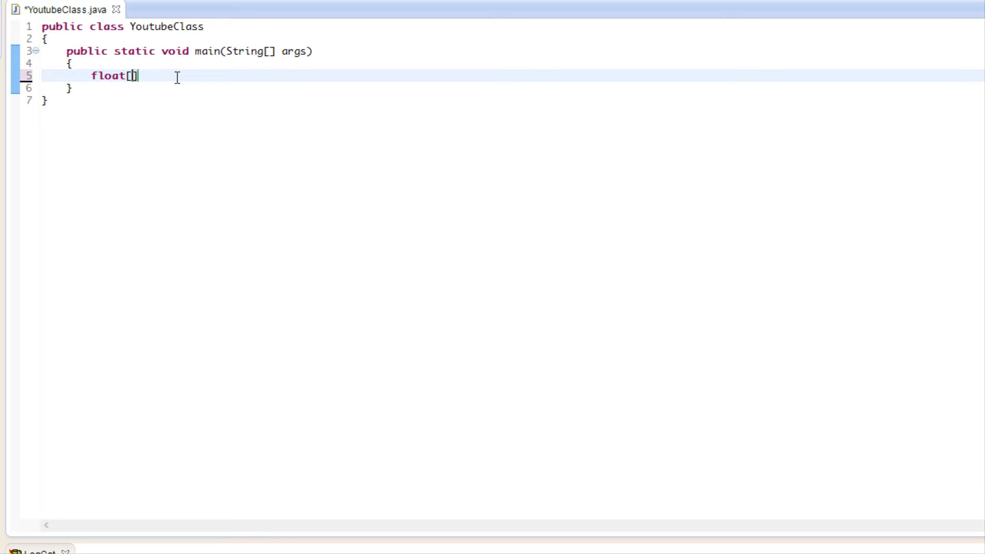
pyautogui.write('gps')
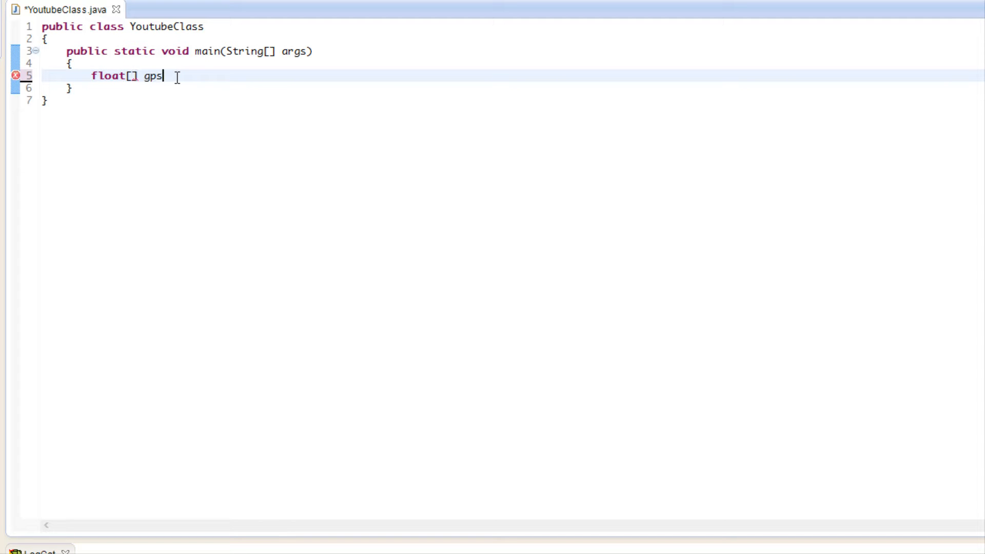
pyautogui.write('a =new f')
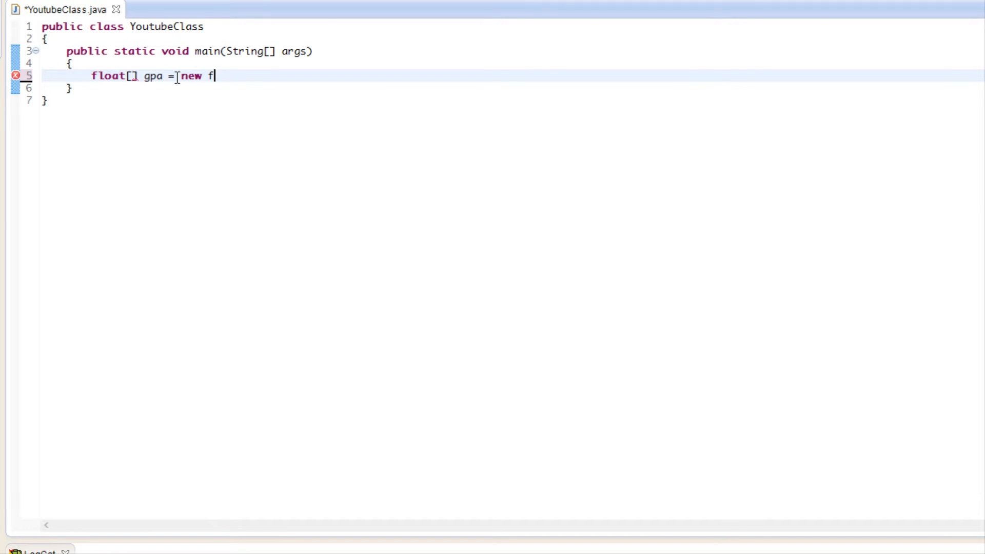
pyautogui.write('loat[]')
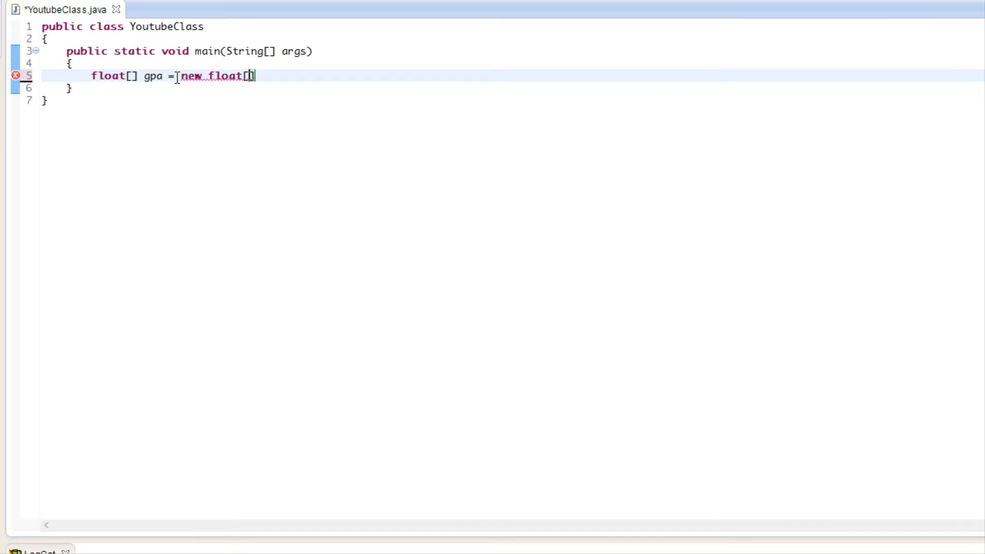
pyautogui.press('BackSpace')
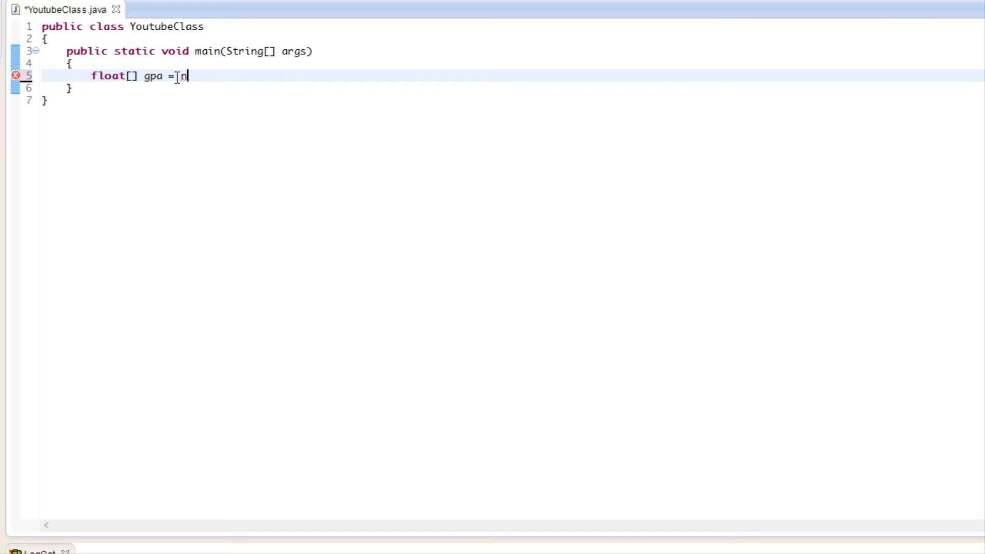
pyautogui.press('BackSpace')
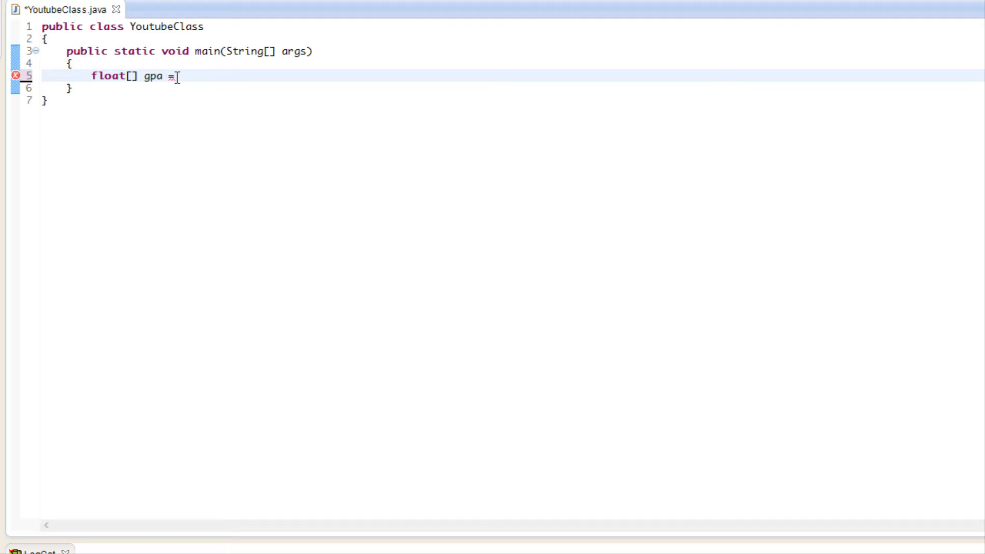
pyautogui.write('{')
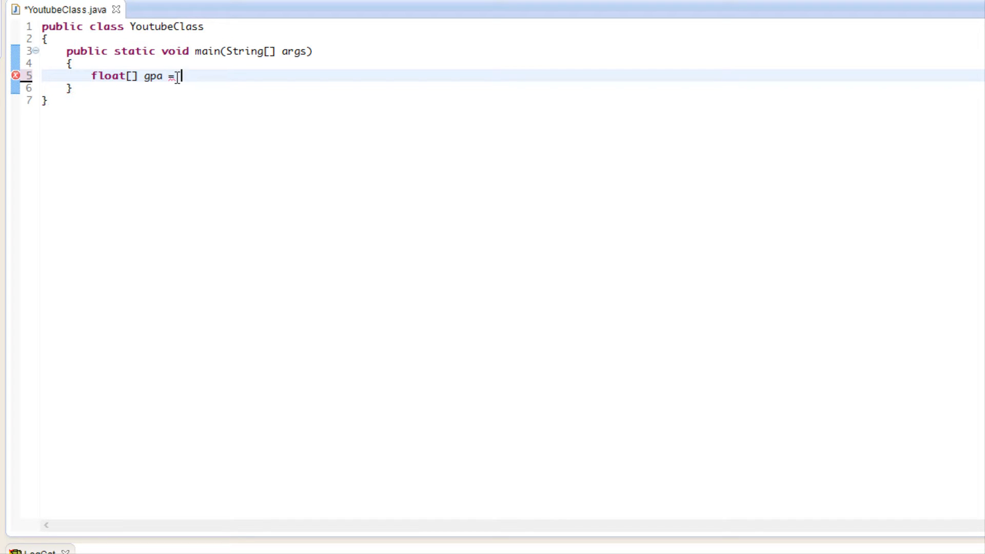
# - Fill the initializer braces with 10, 15, 16, 20, 19, 49, 20
pyautogui.write('{ };')
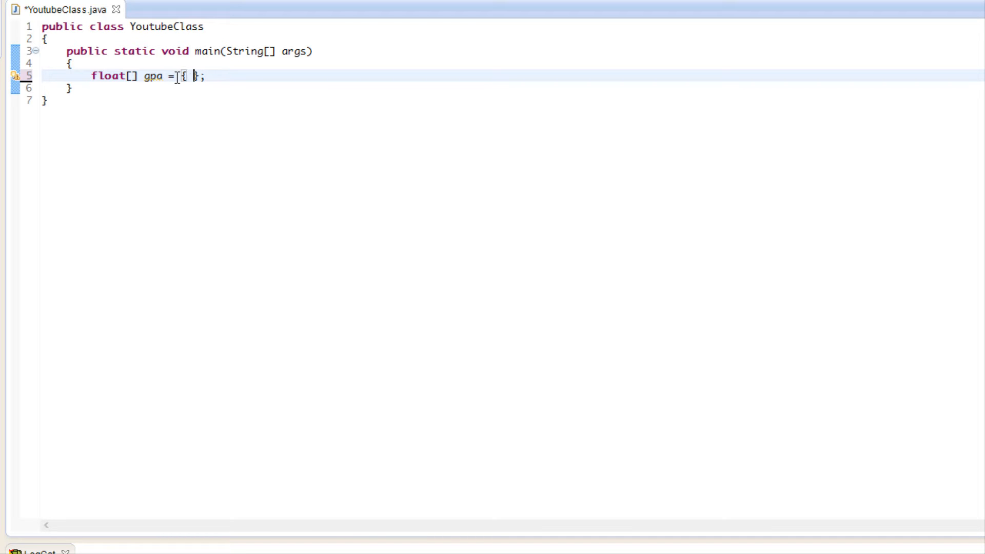
pyautogui.write('10,')
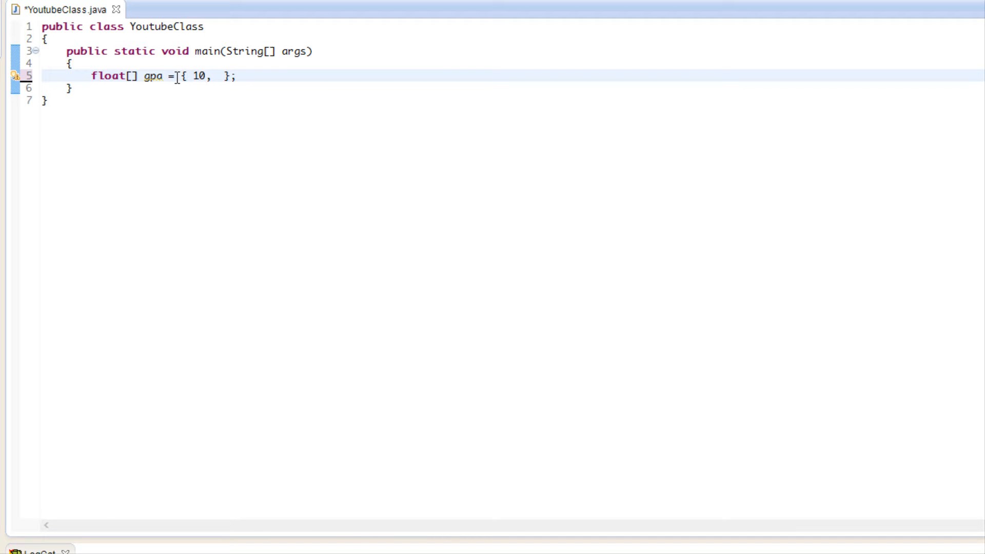
pyautogui.write('15, 16')
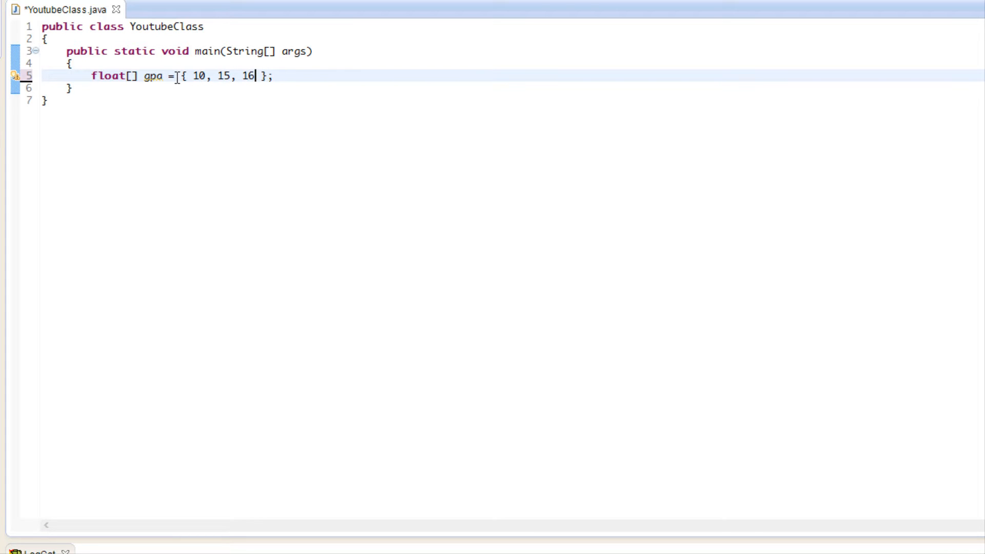
pyautogui.write(', 20, 1')
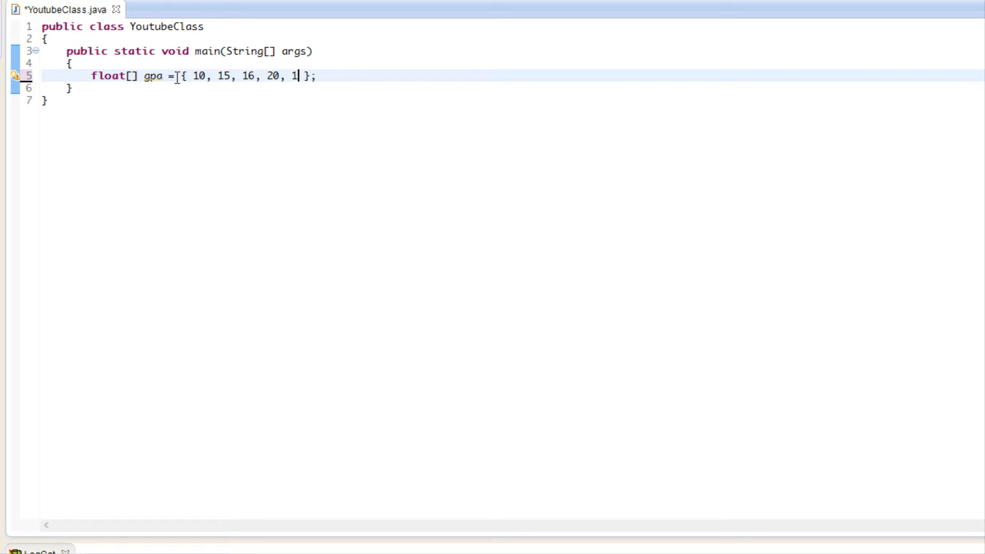
pyautogui.write('9, 49,')
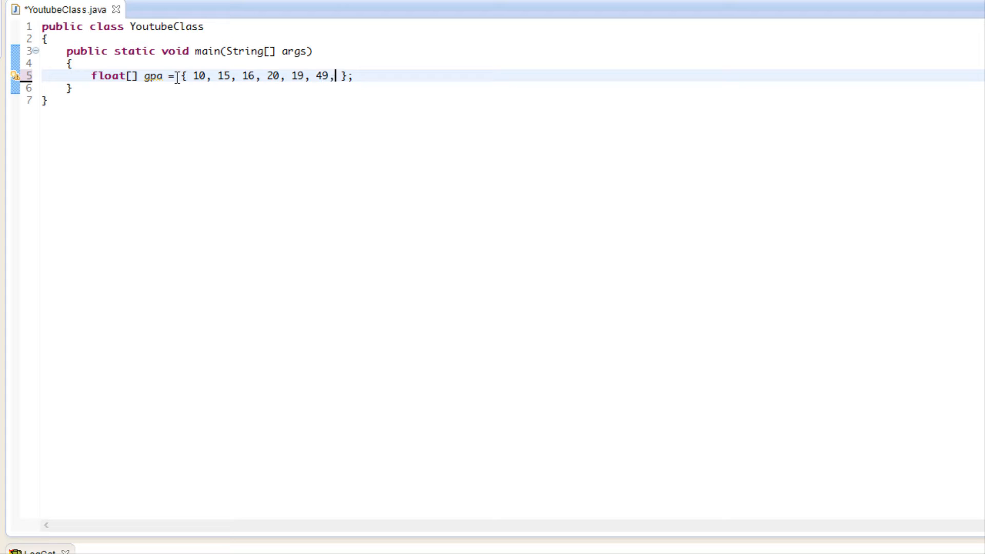
pyautogui.write('20')
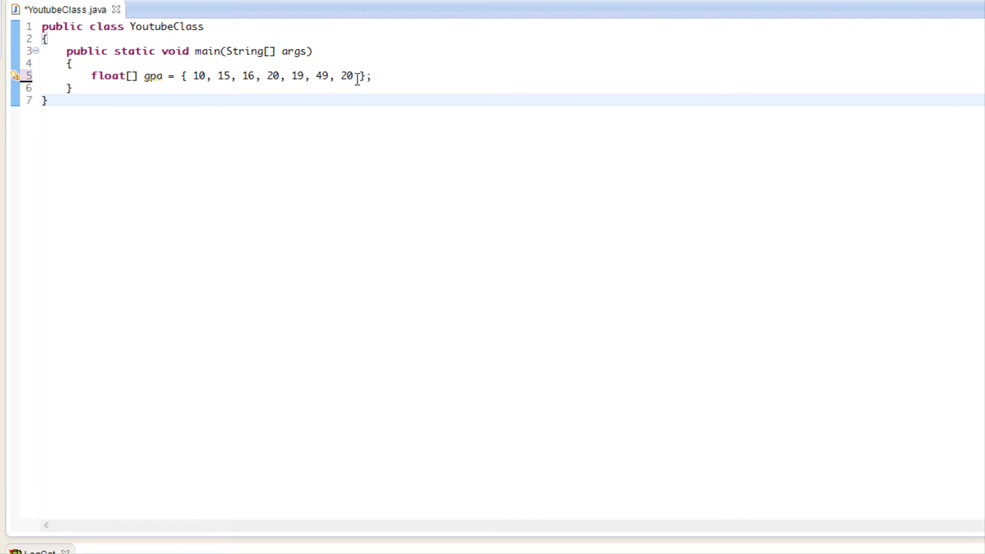
pyautogui.moveTo(212, 76); pyautogui.dragTo(355, 76)
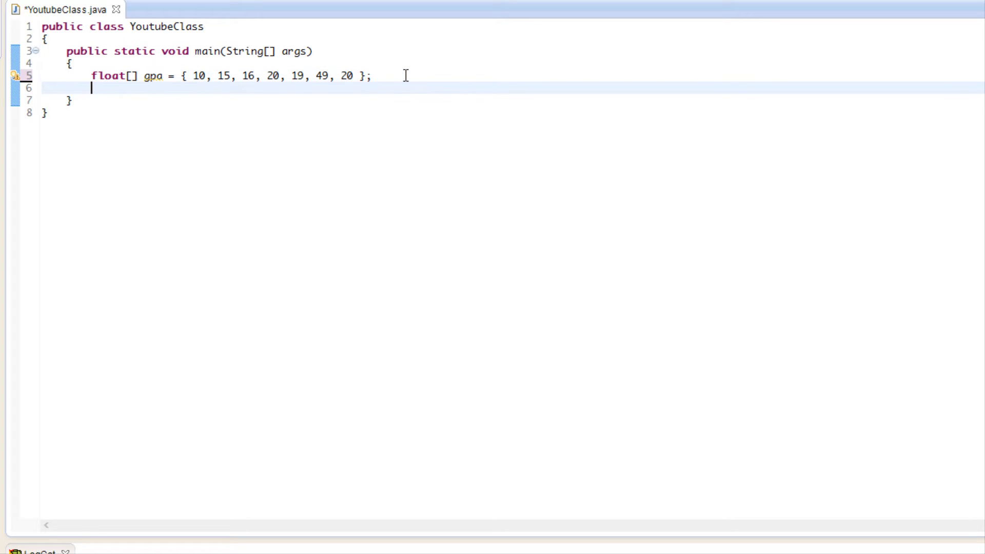
# - Begin a 'for(int i' loop below the array, then erase it
pyautogui.press('enter')
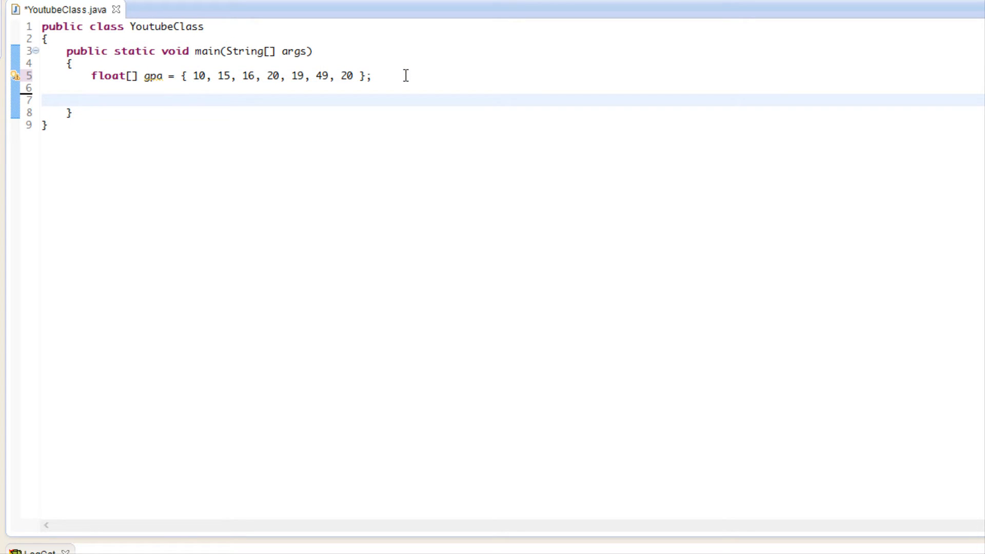
pyautogui.write('for(int i')
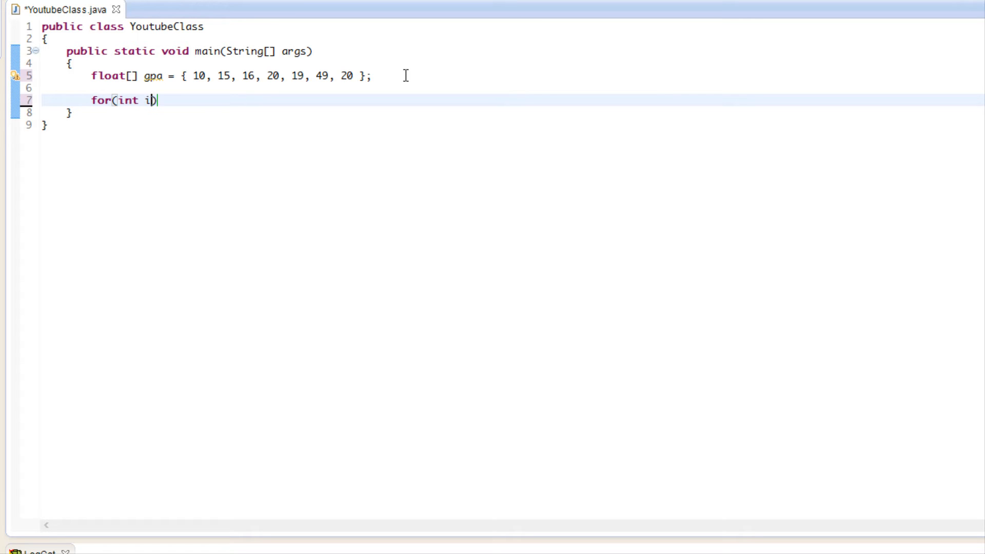
pyautogui.press('Backspace')
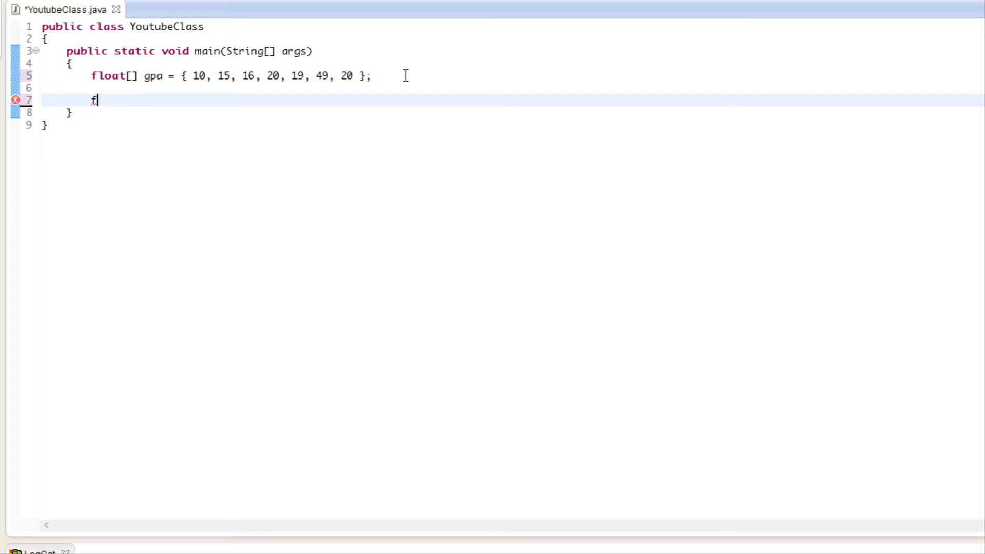
pyautogui.press('Backspace')
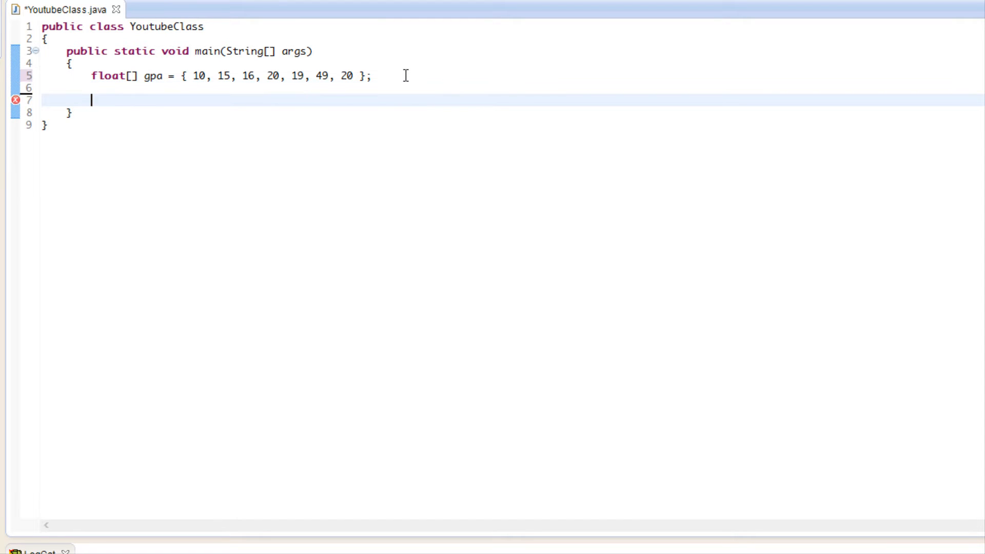
# - Write the enhanced loop header 'for(float x : gpa)'
pyautogui.write('for(')
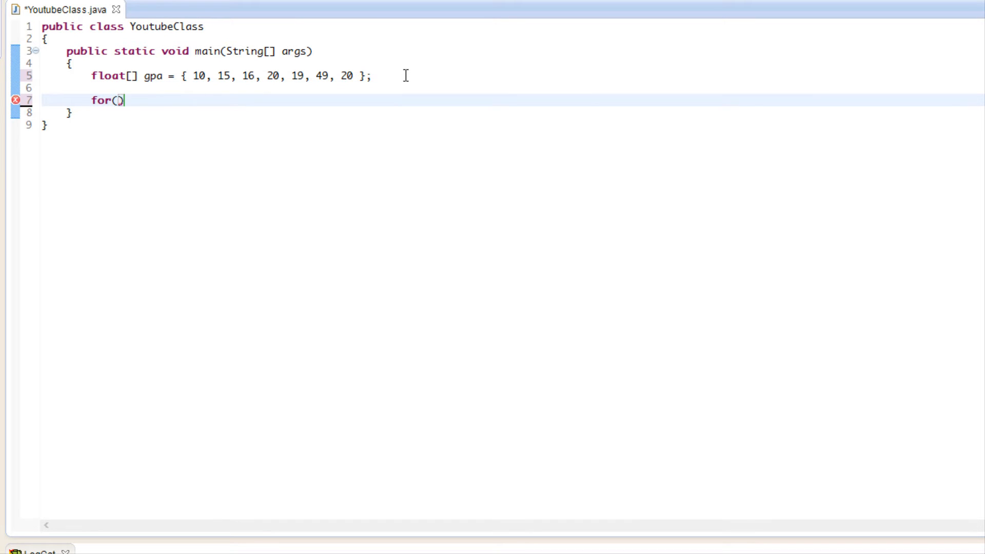
pyautogui.write('float x')
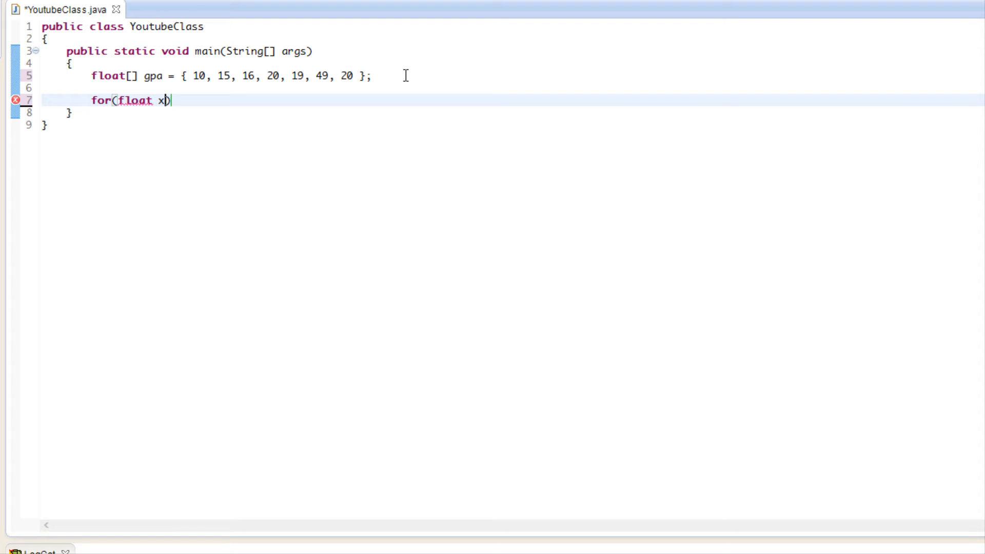
pyautogui.write(')')
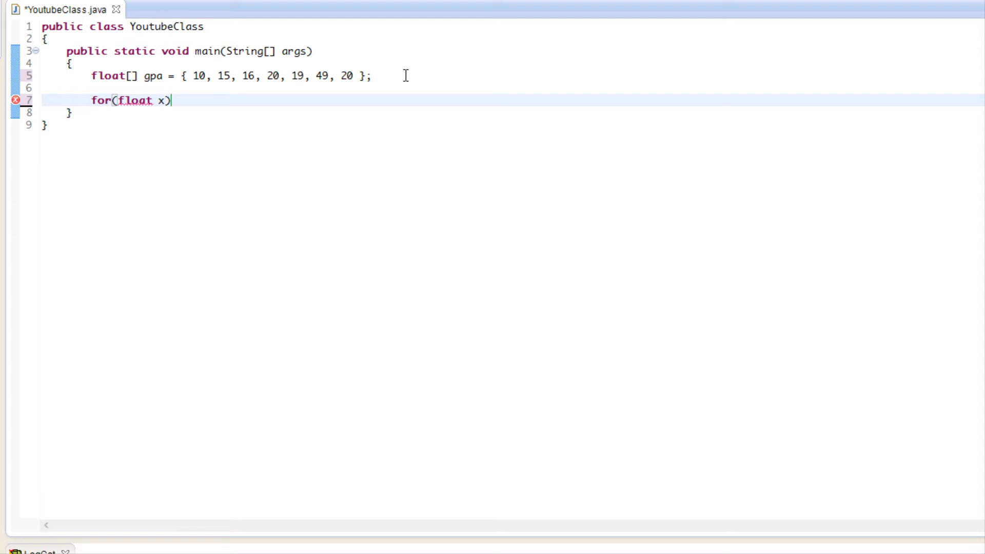
pyautogui.write(':')
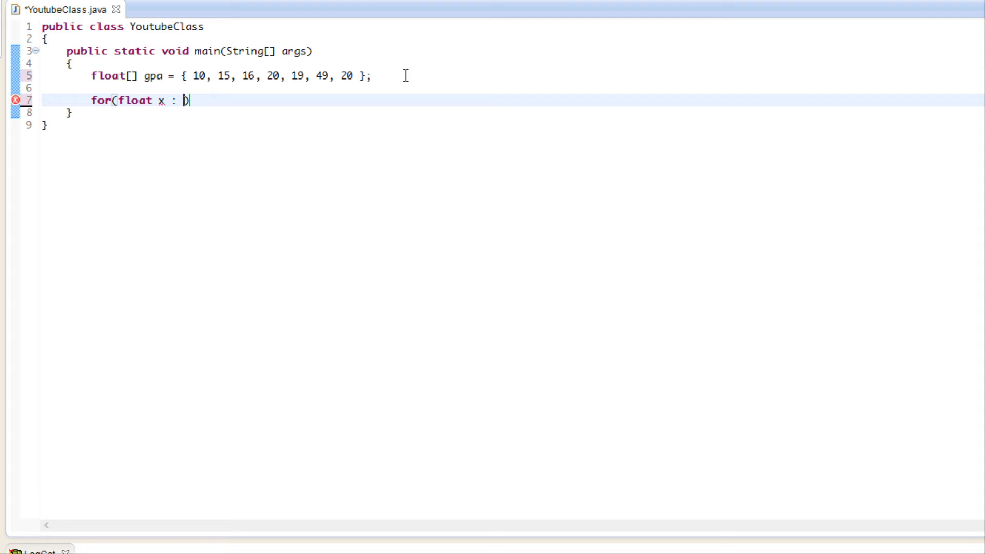
pyautogui.write('gpa)')
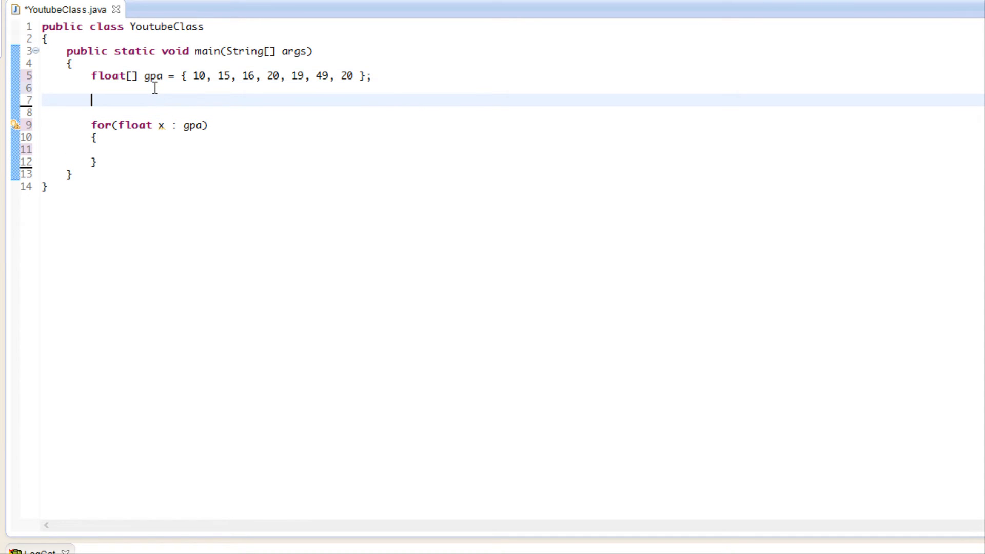
# - Try a 'for(int i = 0; i < 30; i++)' header, then select it for removal
pyautogui.write('for(int i )')
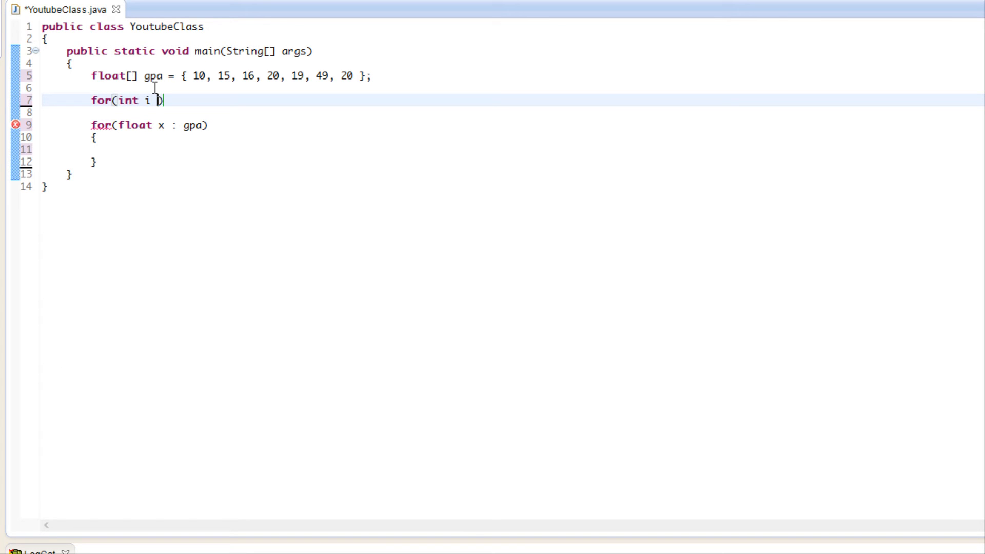
pyautogui.write('= 0;')
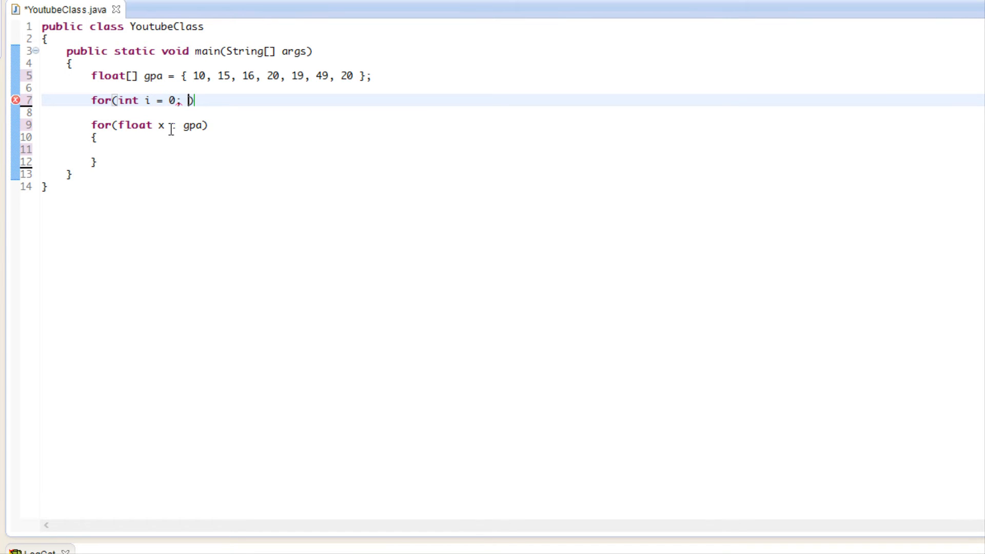
pyautogui.write('i')
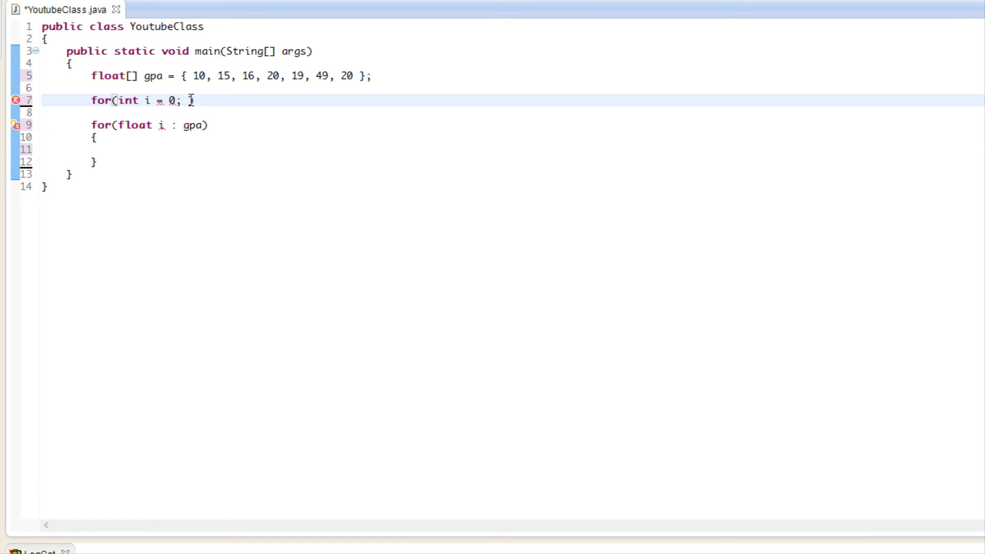
pyautogui.write('< 30; i')
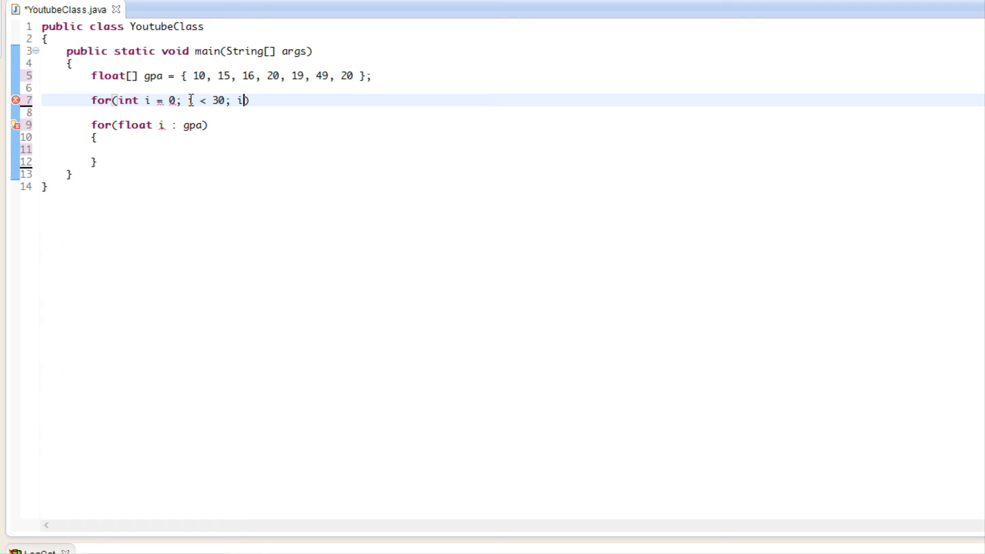
pyautogui.write('++')
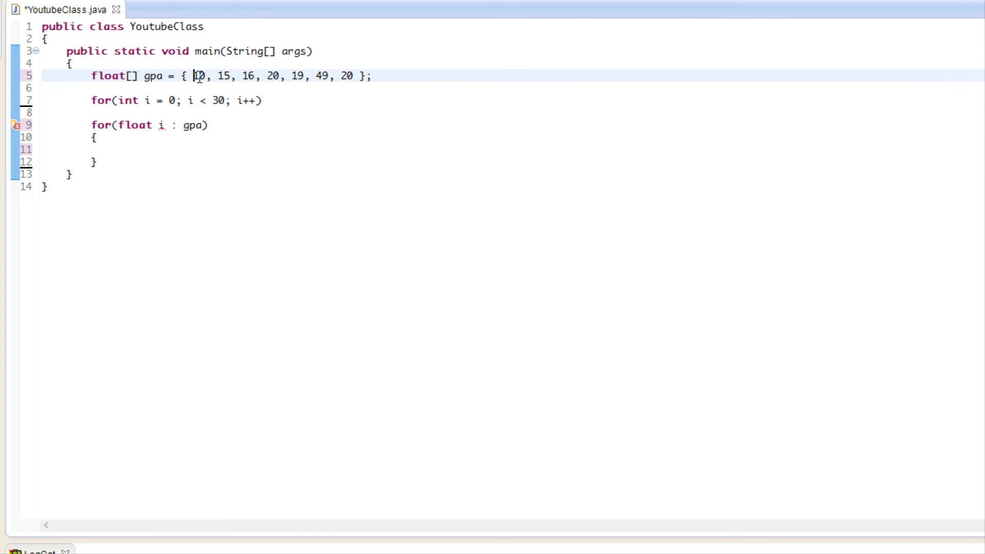
pyautogui.moveTo(182, 76); pyautogui.dragTo(372, 76)
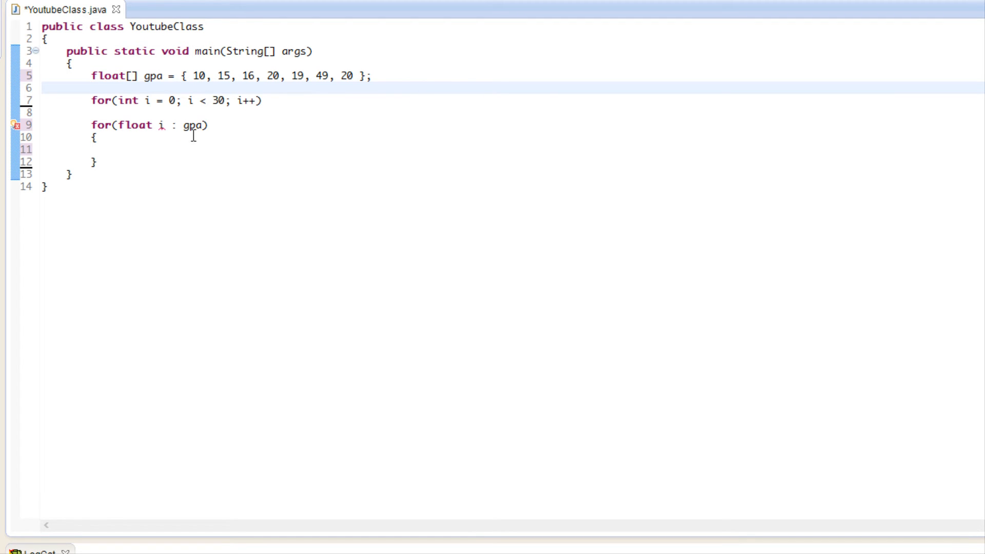
pyautogui.click(91, 88)
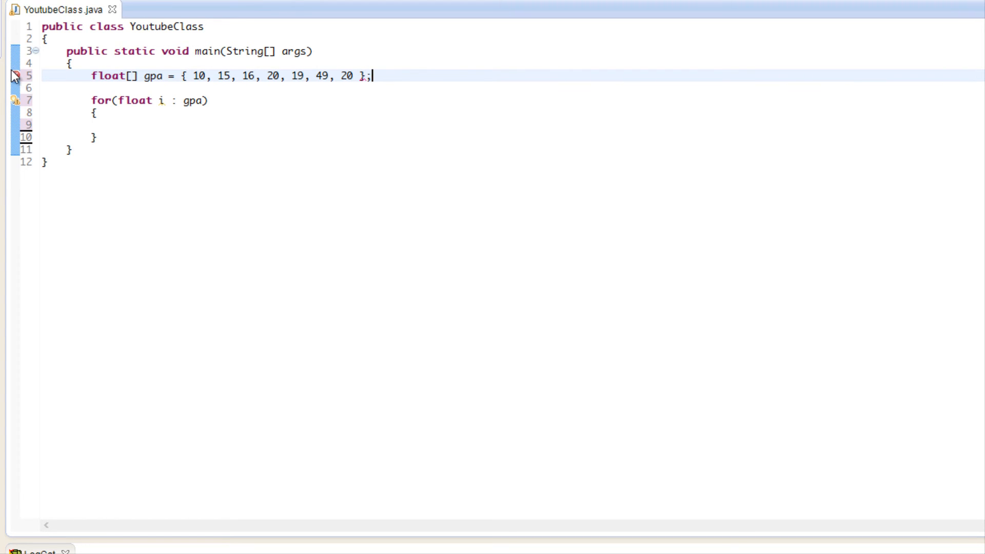
# - Add 'System.out.println(i);' inside the loop body and save the file
pyautogui.click(200, 124)
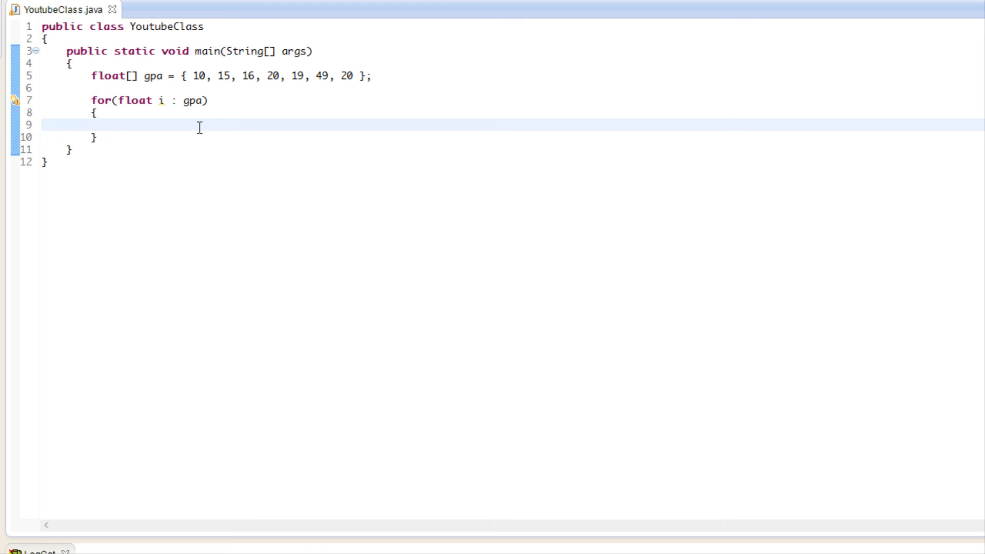
pyautogui.write('System.')
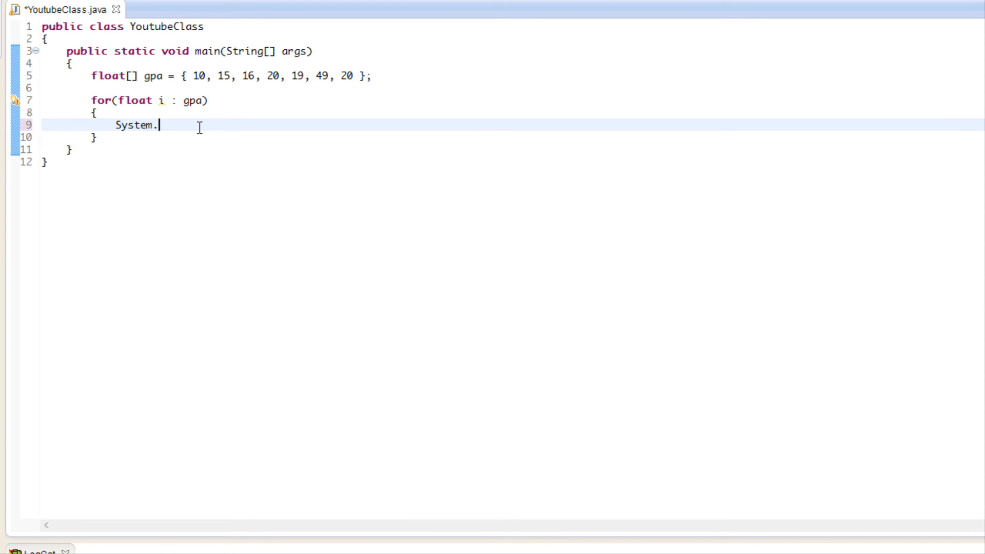
pyautogui.write('out.')
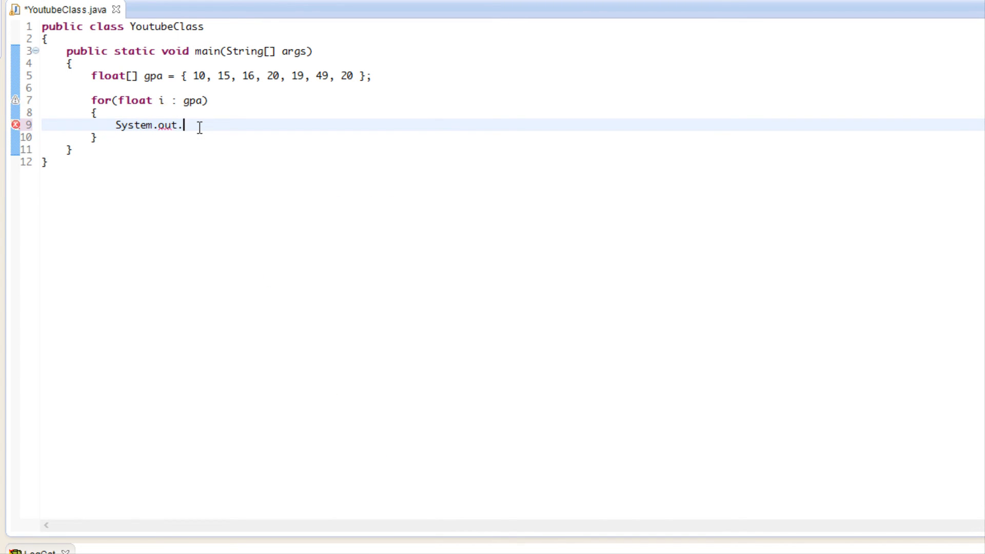
pyautogui.write('println')
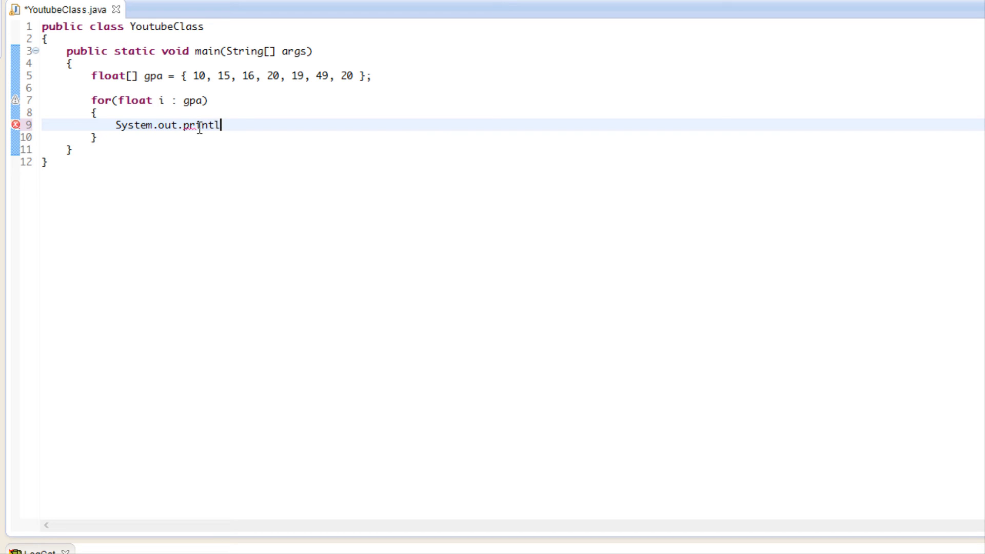
pyautogui.write('n(i);')
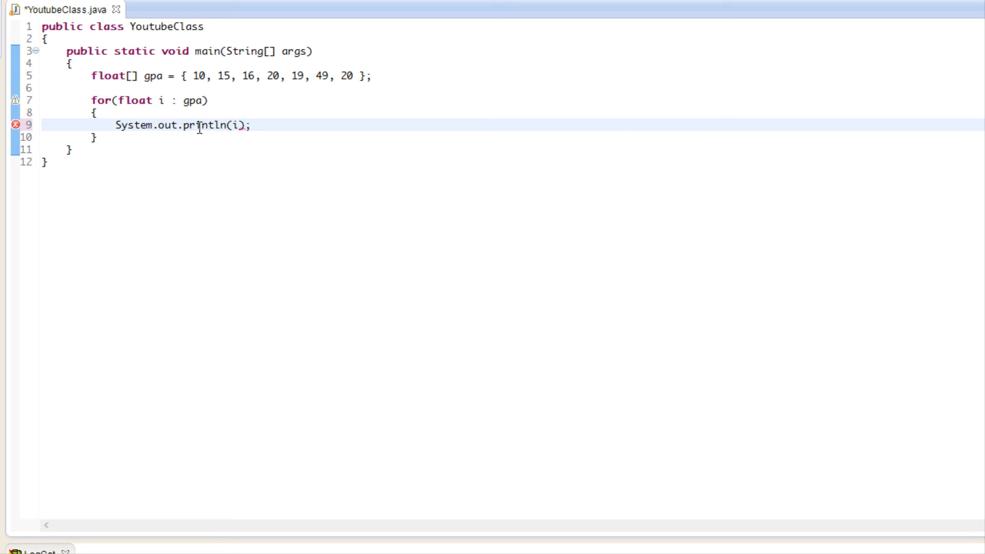
pyautogui.press('ctrl+s')
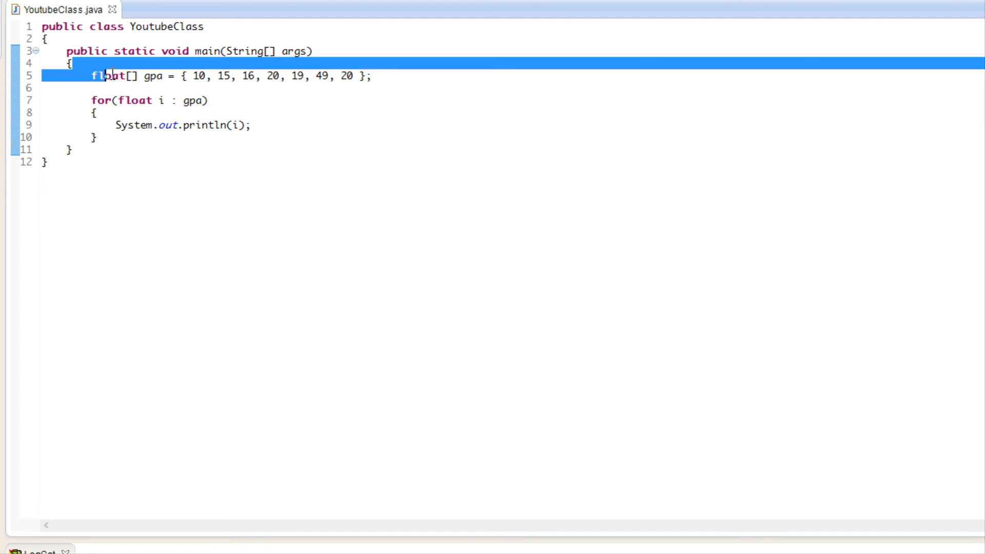
pyautogui.click(164, 101)
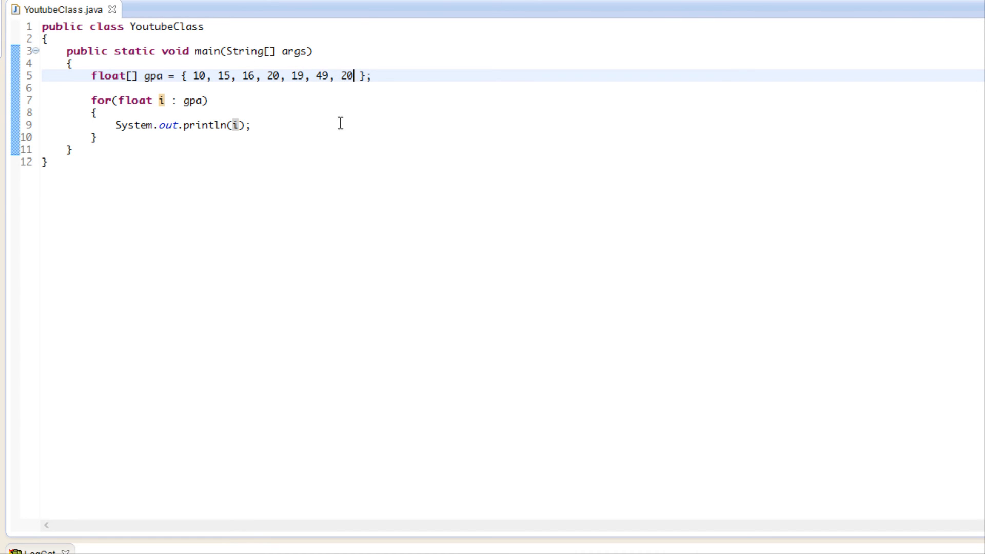
pyautogui.doubleClick(195, 101)
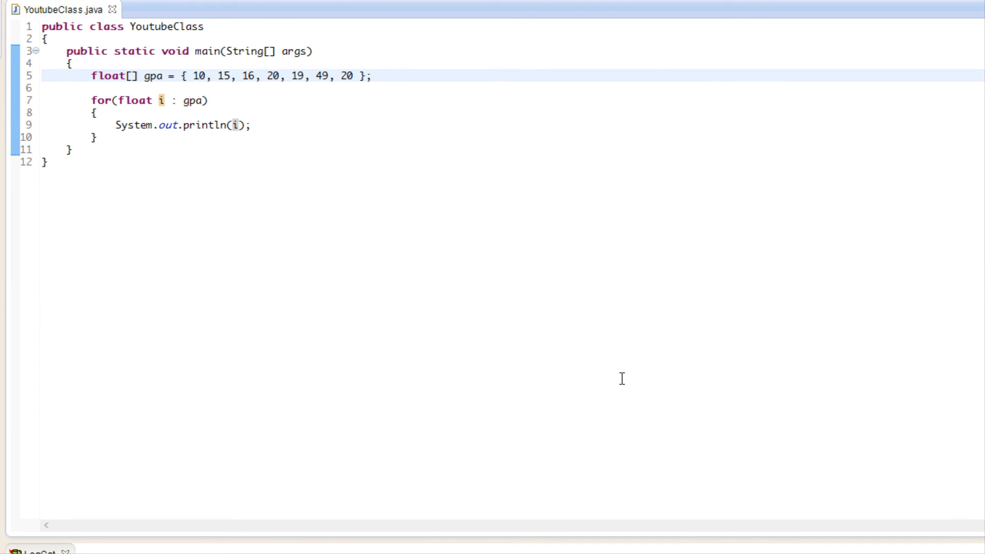
pyautogui.moveTo(917, 477)
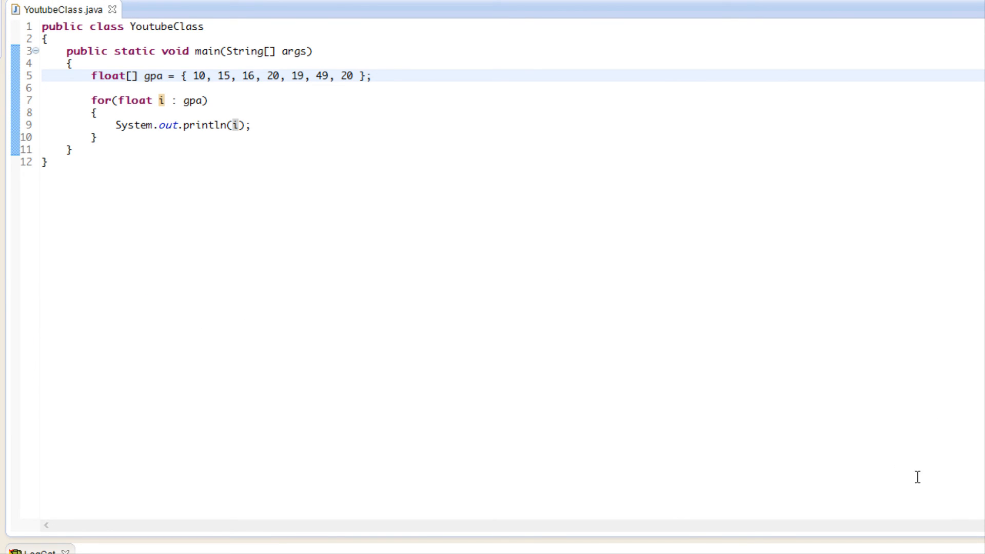